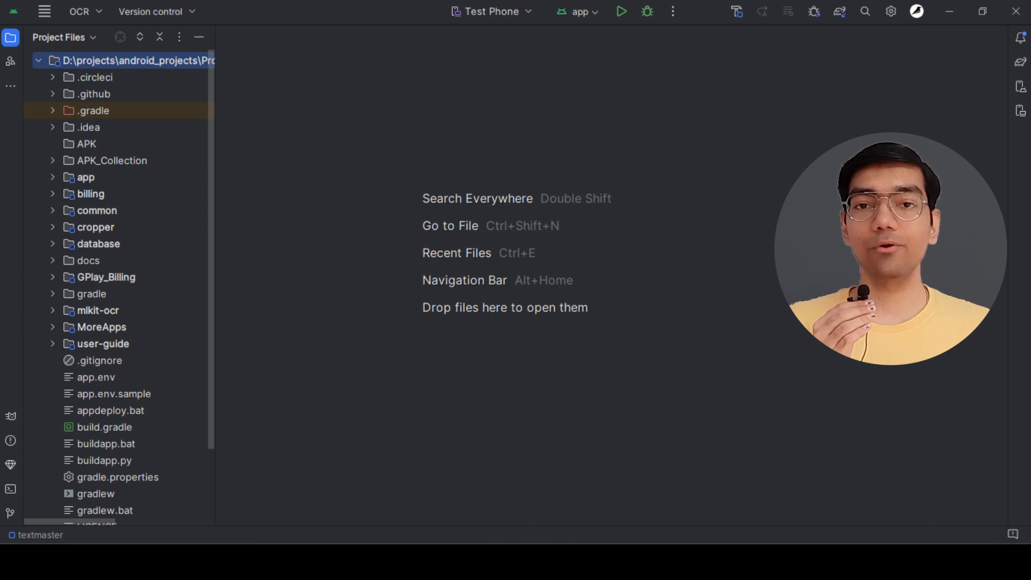
# Step: Expand the .circleci folder in the project tree to reveal config.yml
pyautogui.click(54, 77)
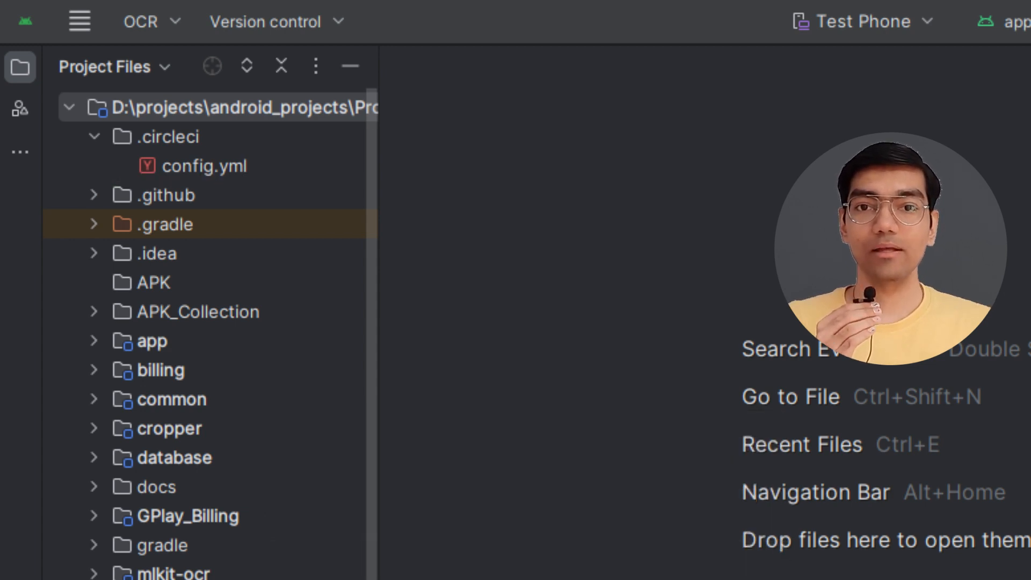
# Step: Open config.yml showing the version 2.1 build job on cimg/android:2023.12
pyautogui.doubleClick(196, 166)
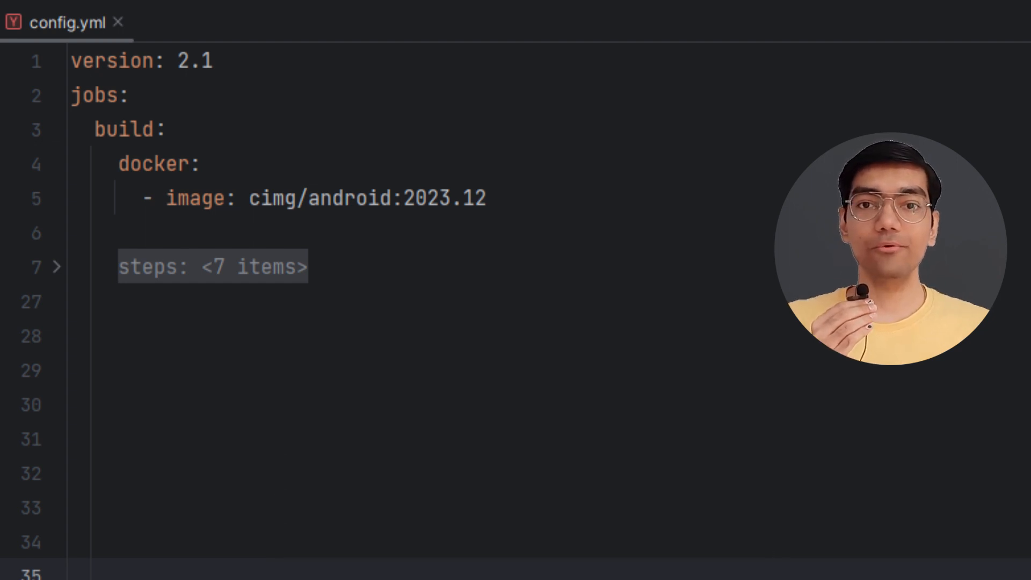
# Step: Review the remaining config.yml steps before moving to GitHub Desktop's pending commit
pyautogui.click(51, 266)
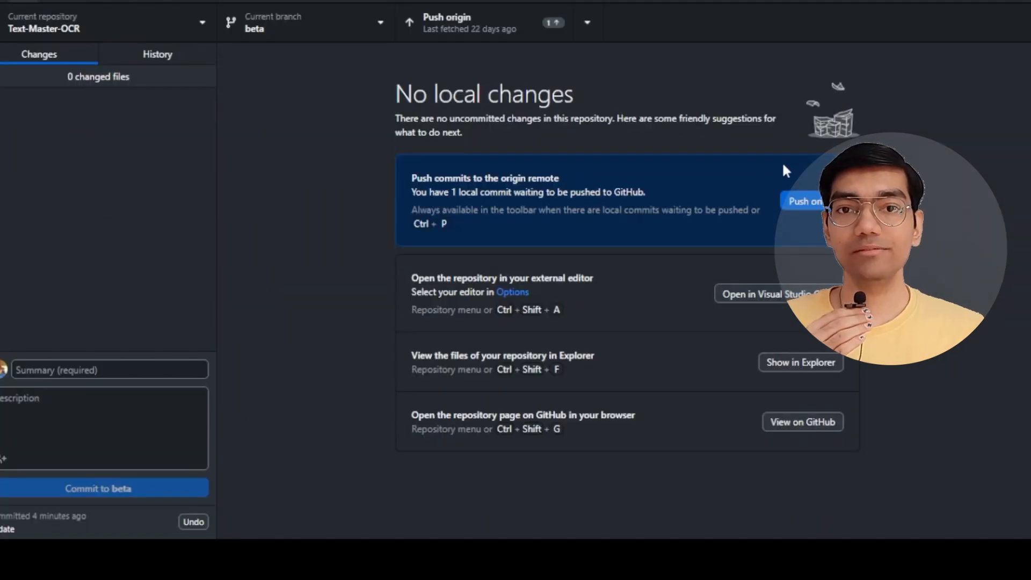
# Step: Push the local beta-branch commit to the origin remote on GitHub
pyautogui.click(800, 201)
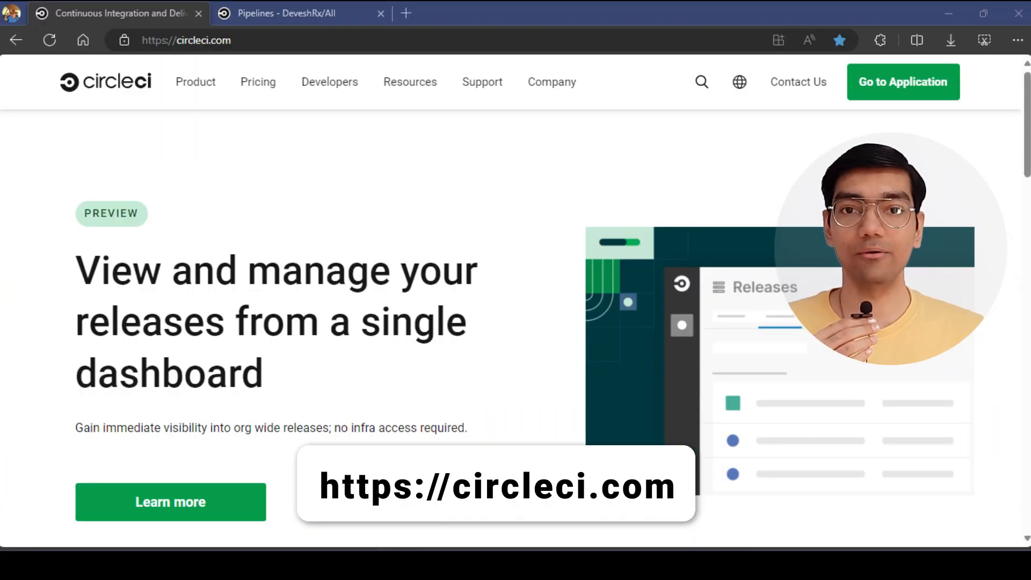
# Step: Go to the CircleCI dashboard and begin setting up the Text-Master-OCR project
pyautogui.click(903, 82)
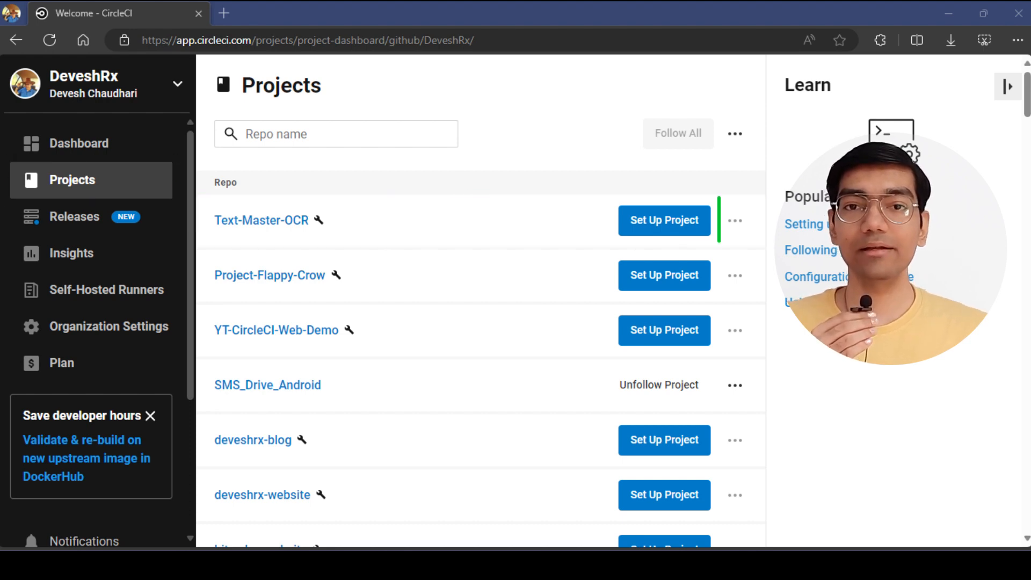
pyautogui.click(663, 220)
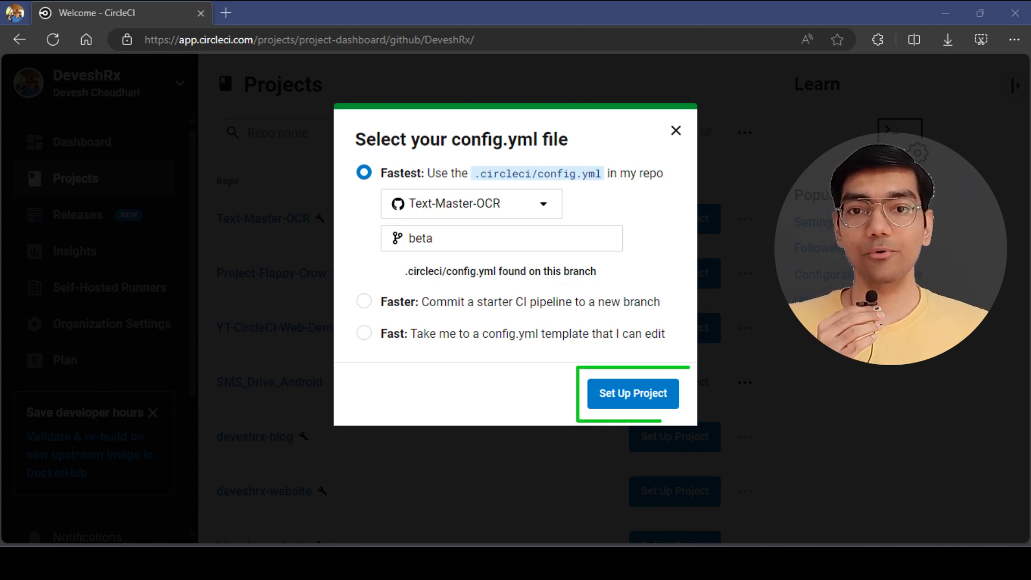
# Step: Confirm project setup using the beta branch's existing .circleci/config.yml
pyautogui.click(632, 393)
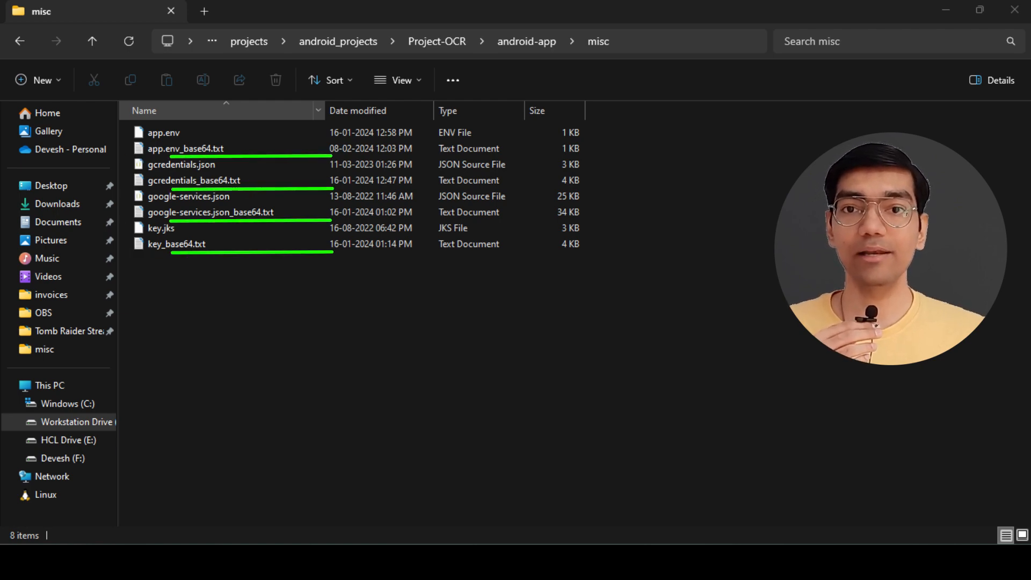
# Step: View a _base64.txt secret file before heading to the project's environment variables
pyautogui.doubleClick(186, 148)
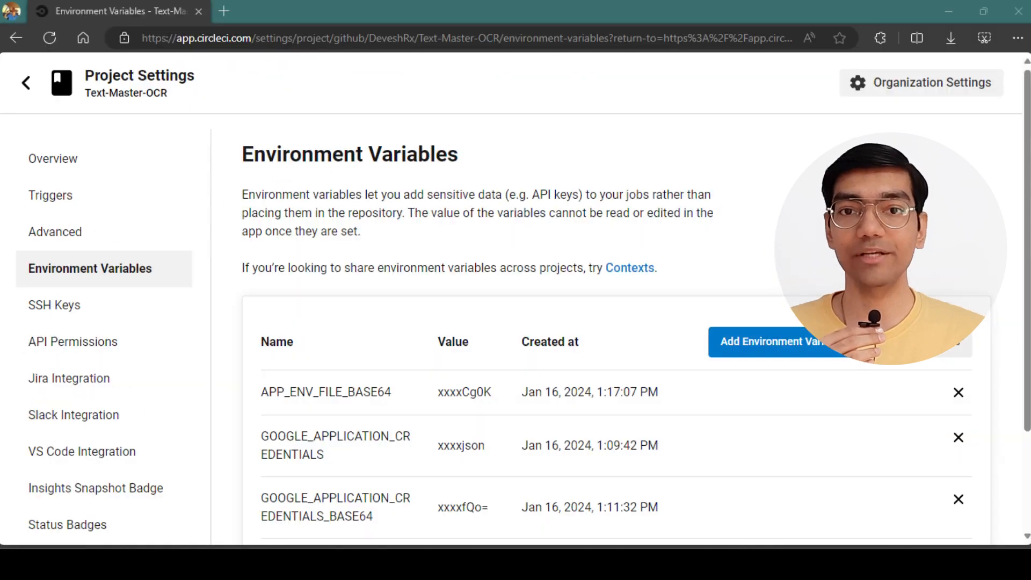
# Step: Add the SIGN_KEY_BASE64 environment variable with the signing key's base64 value
pyautogui.click(768, 343)
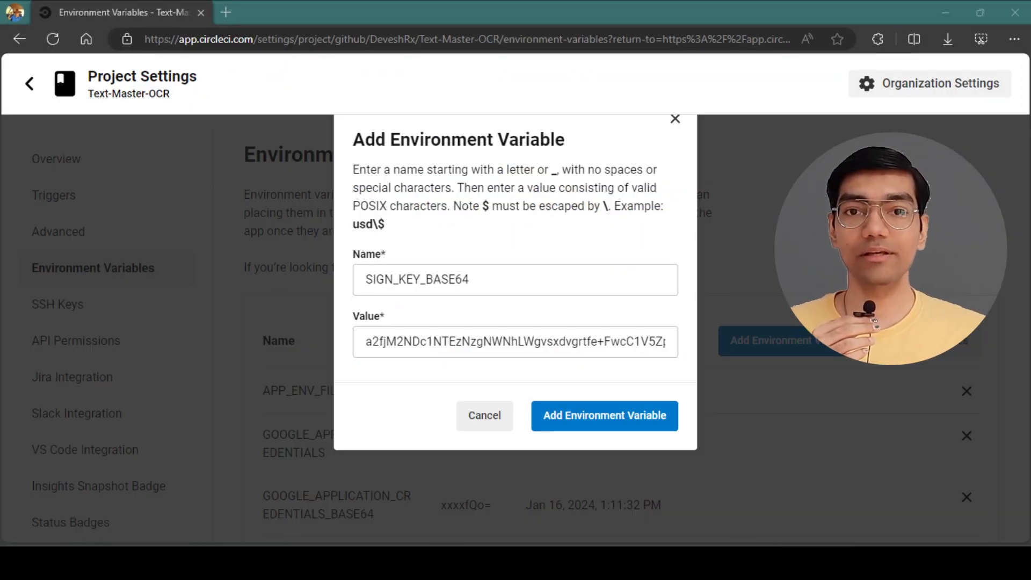
pyautogui.click(605, 415)
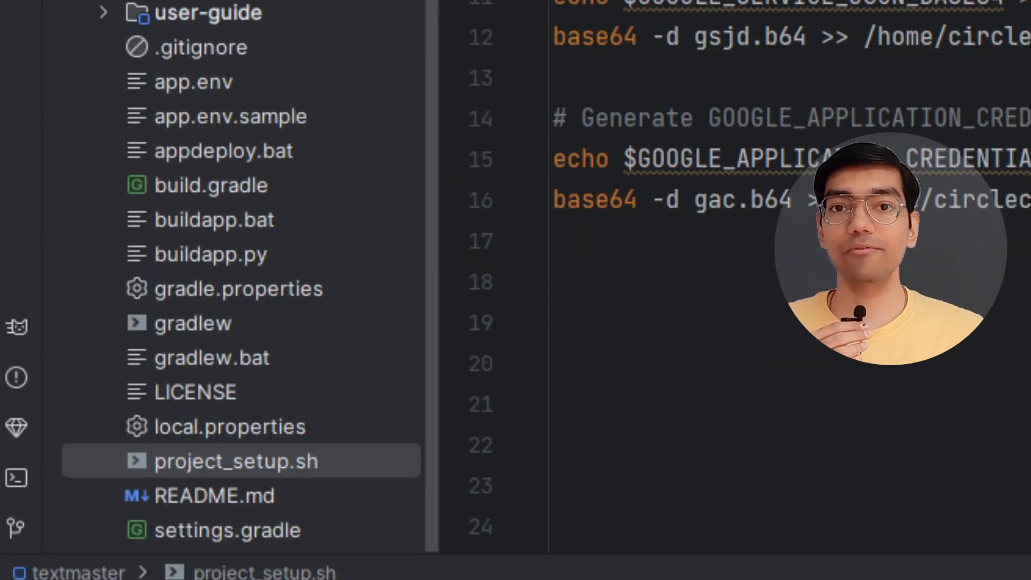
# Step: Review project_setup.sh decoding base64 credentials, then watch the beta build run
pyautogui.click(232, 462)
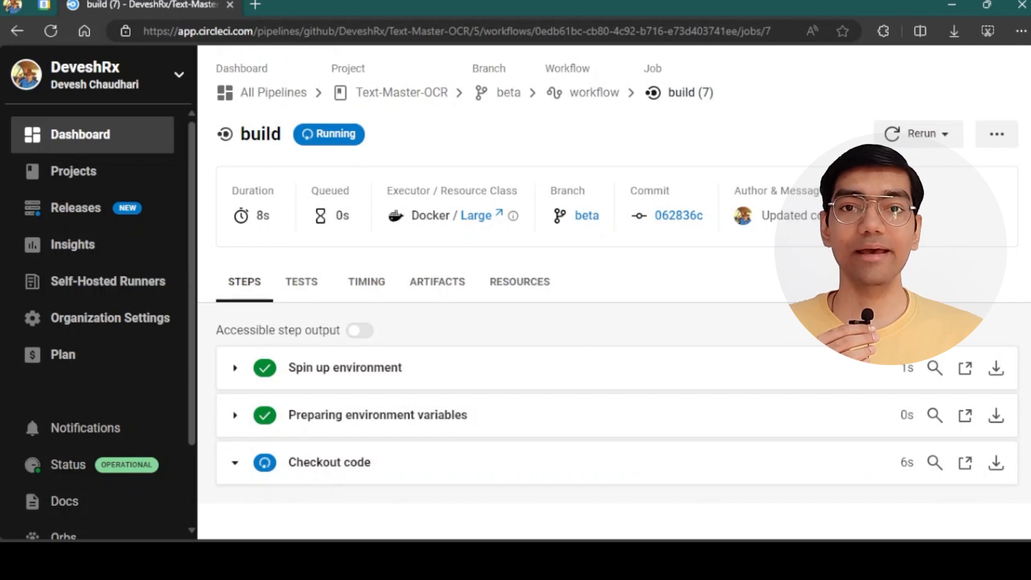
# Step: Show the successful build's artifacts: debug, internal and release APKs and AABs
pyautogui.scroll(-3)
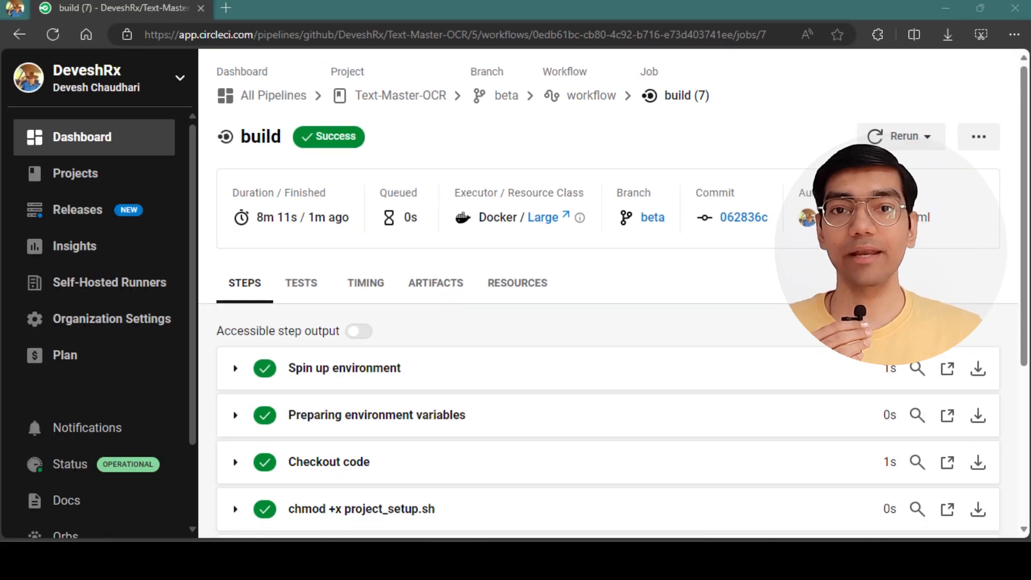
pyautogui.click(435, 284)
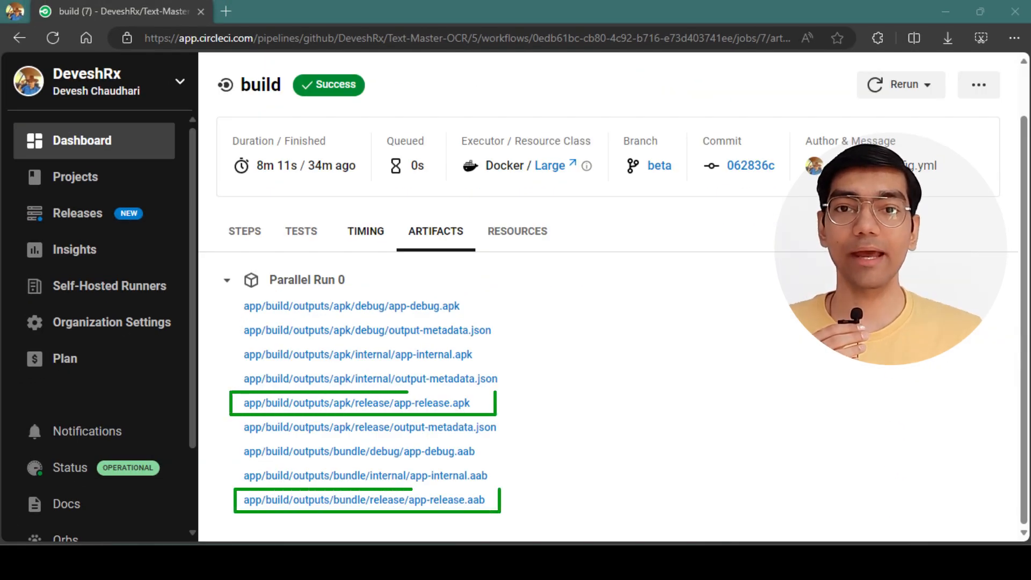